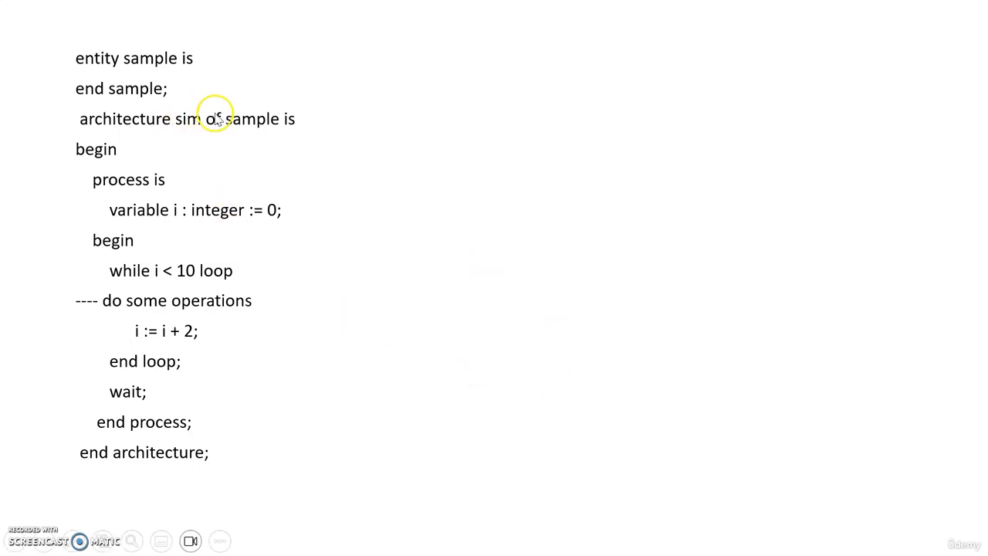
mouse_move(184, 189)
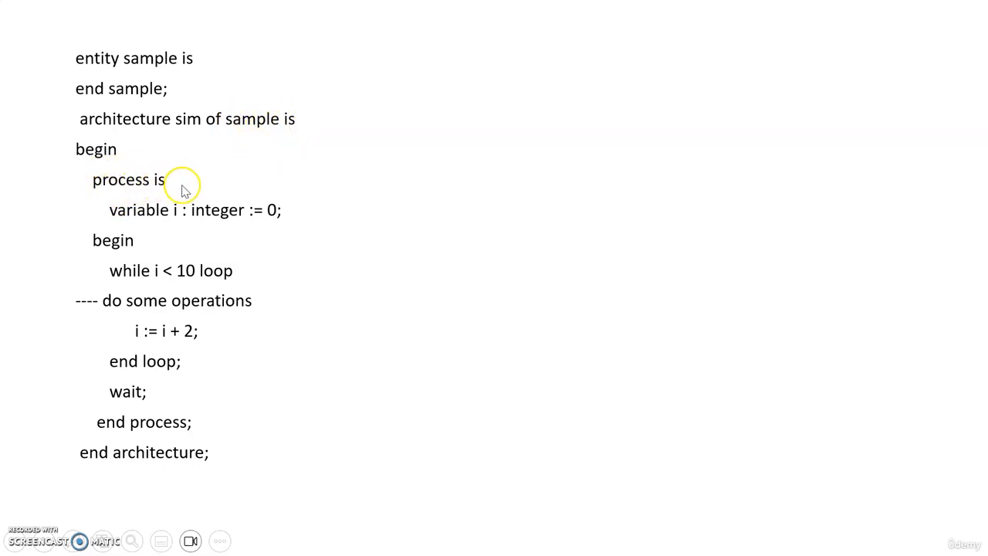
mouse_move(162, 278)
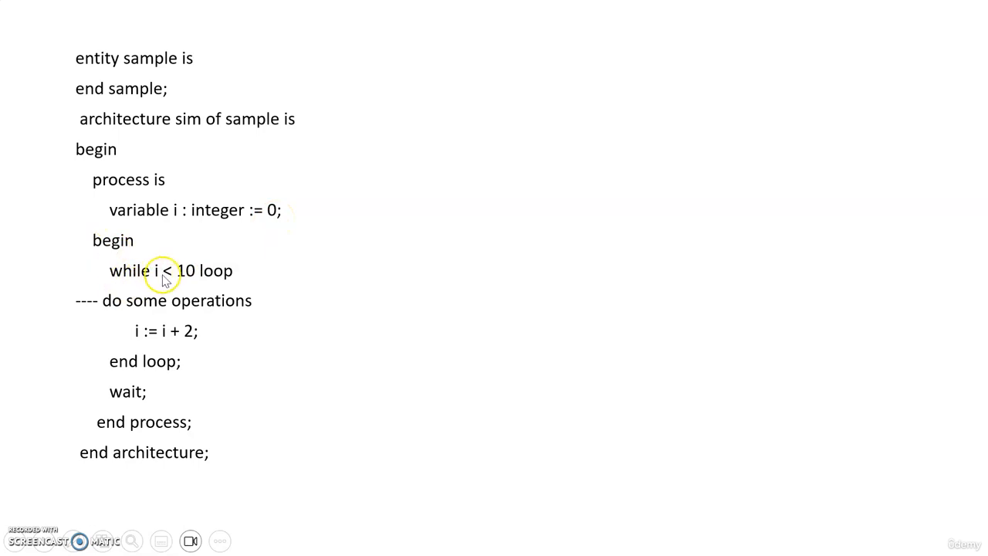
mouse_move(116, 276)
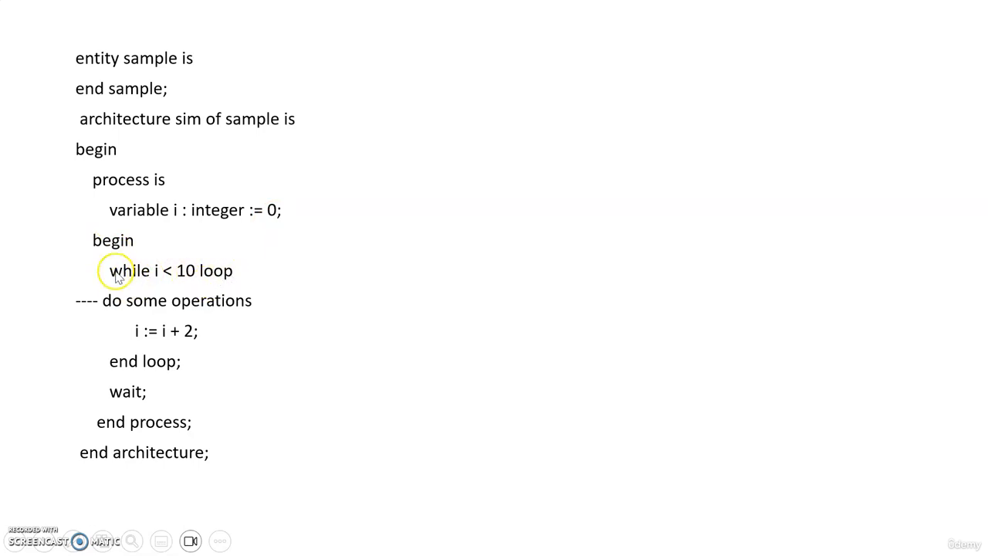